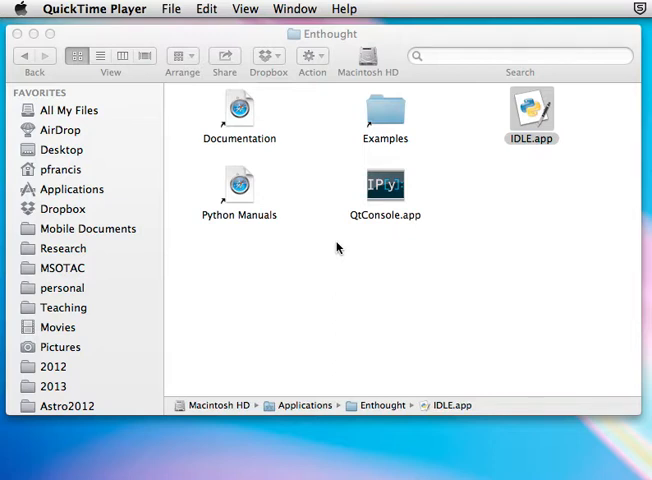
mouse_move(506, 160)
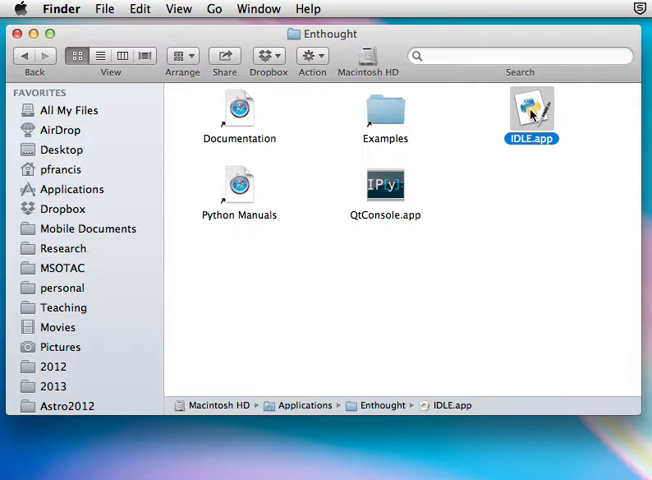
mouse_move(532, 112)
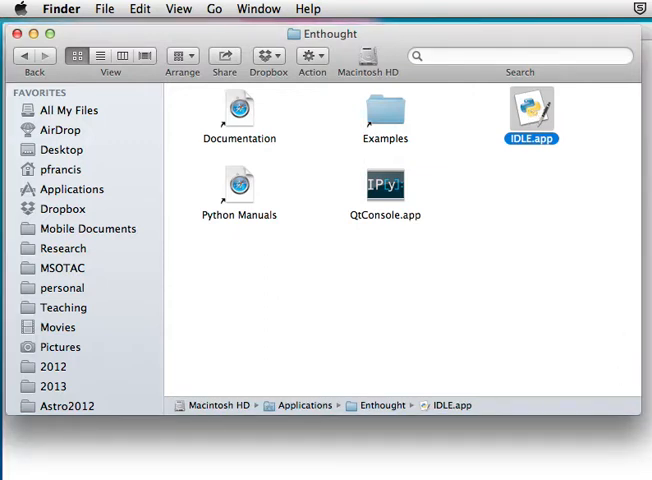
Launch IDLE.app so the Python 2.7.3 shell prompt appears
double_click(532, 108)
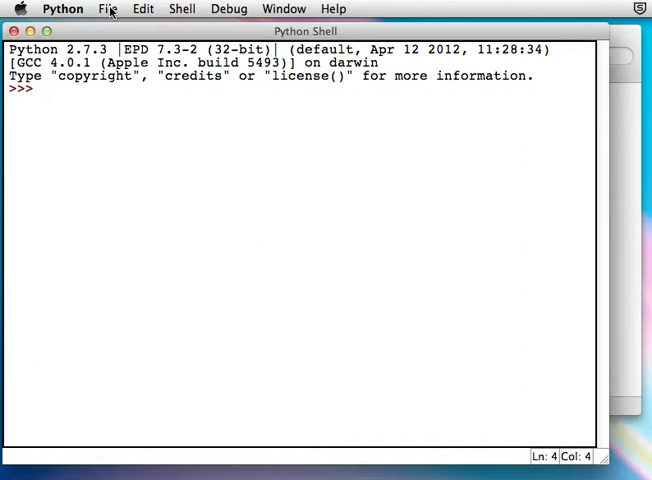
click(108, 8)
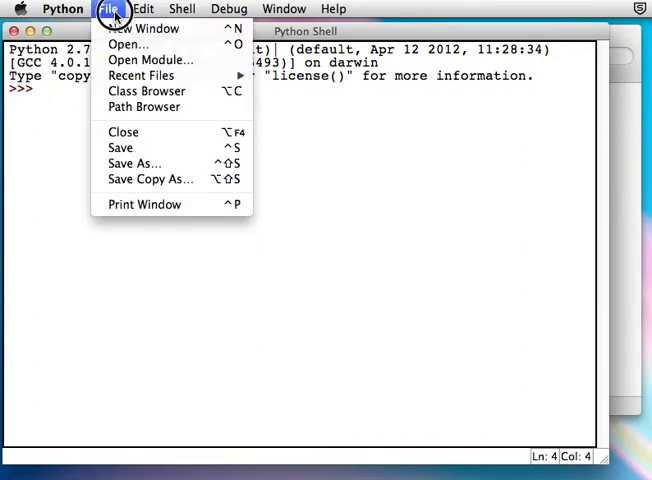
Create a new editor window containing the single line print("I love physics")
click(144, 28)
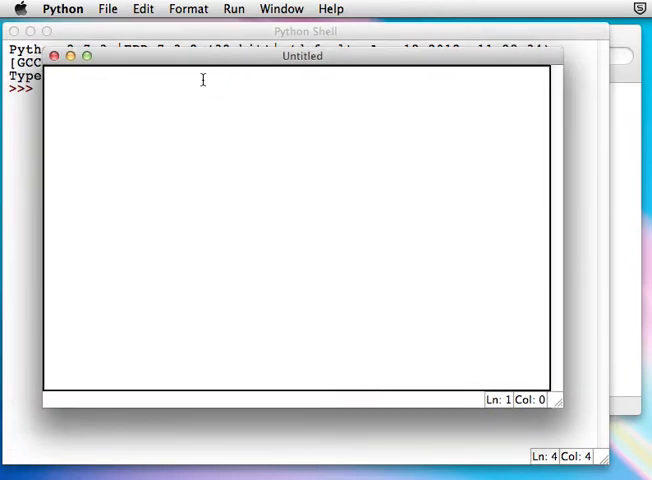
text(P)
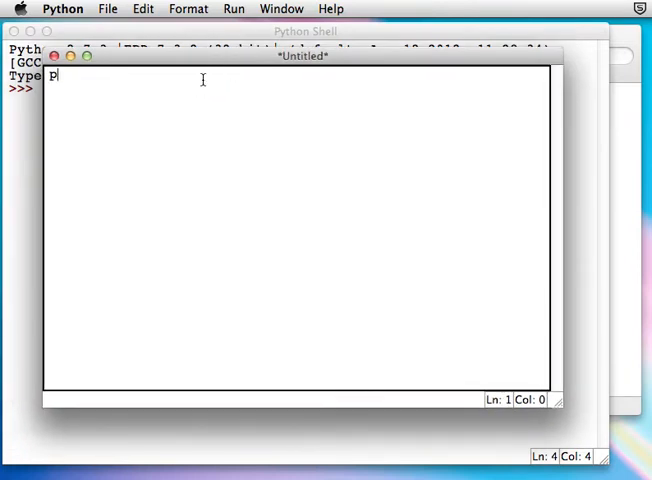
text(rint()
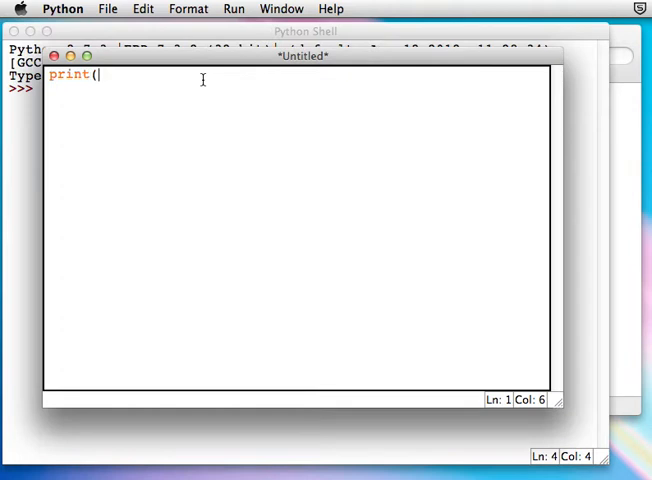
text("I)
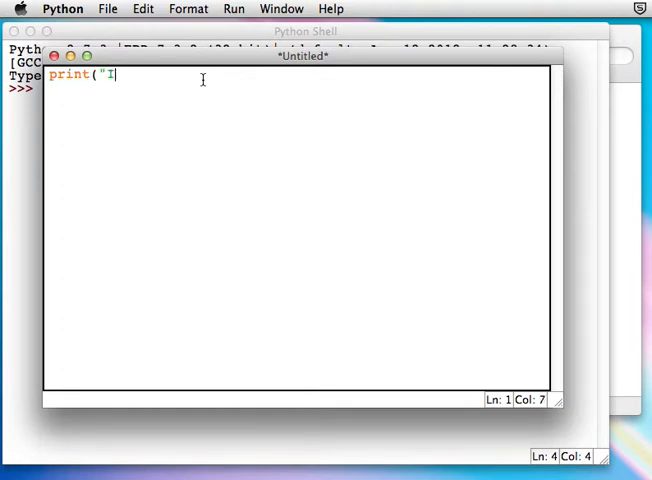
text(love phys)
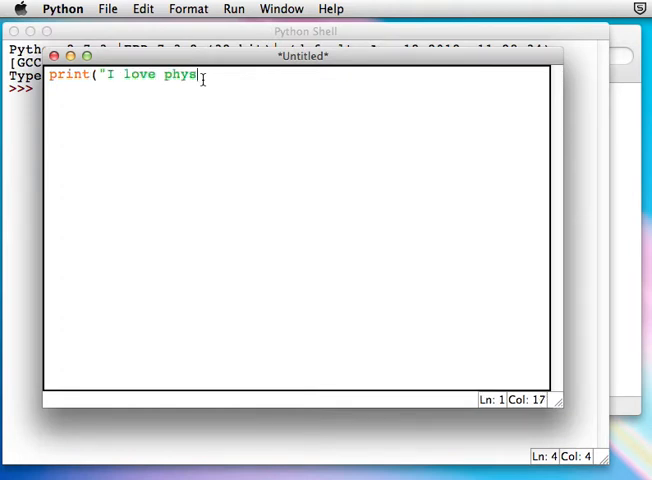
text(ics")
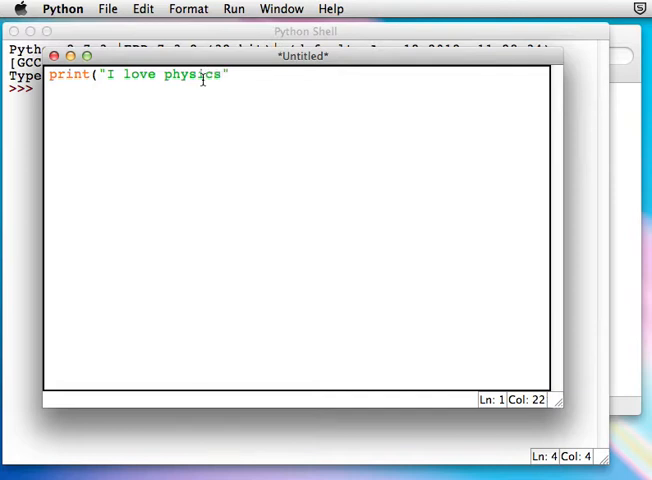
text())
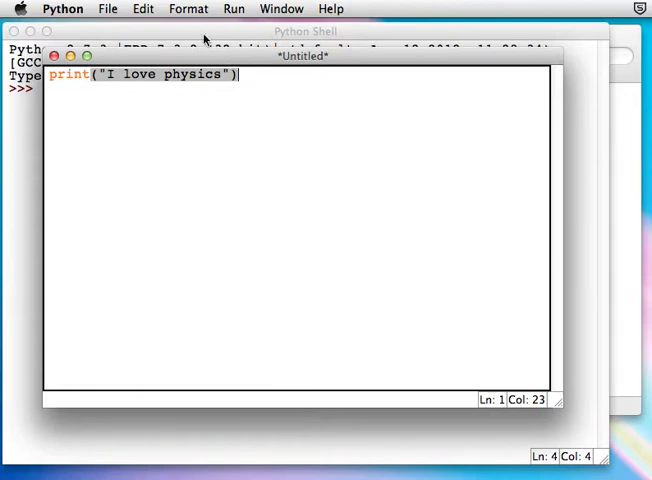
Save the untitled script as simple.py on the Desktop
click(108, 8)
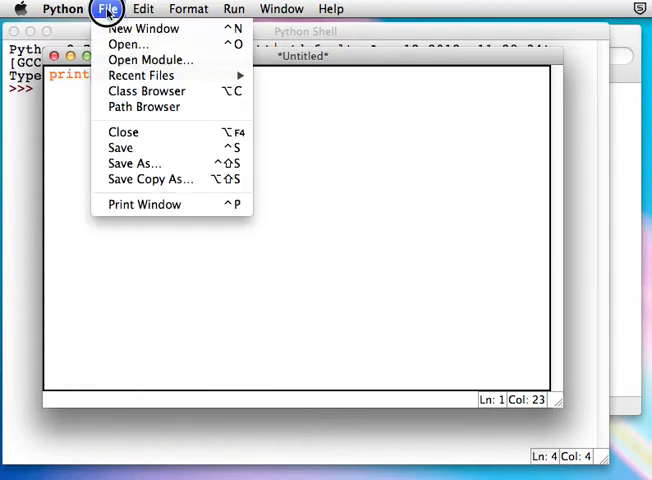
mouse_move(120, 148)
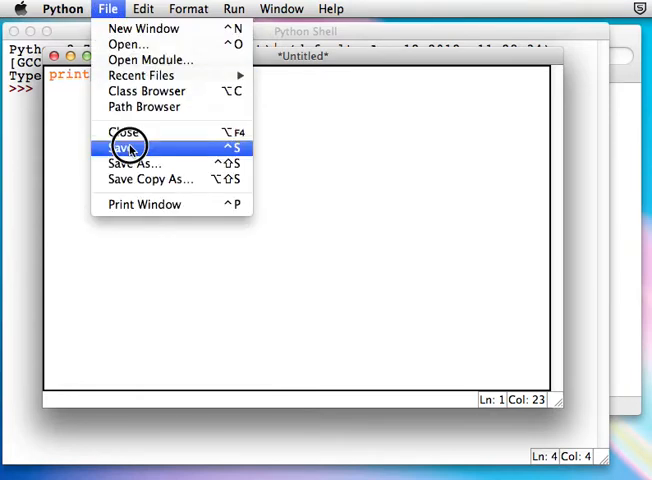
click(118, 148)
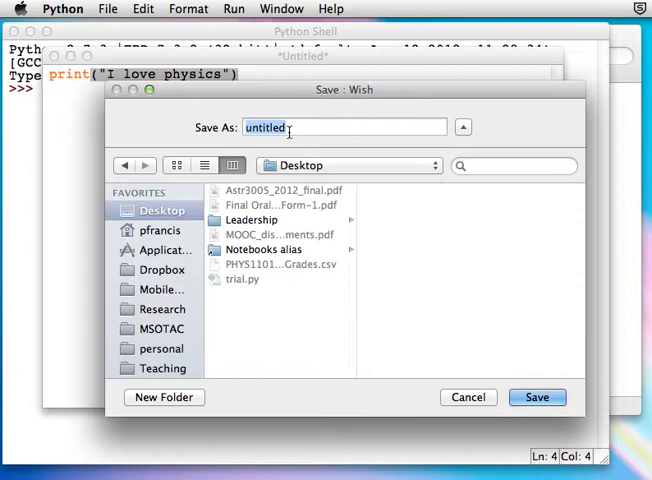
text(simple.p)
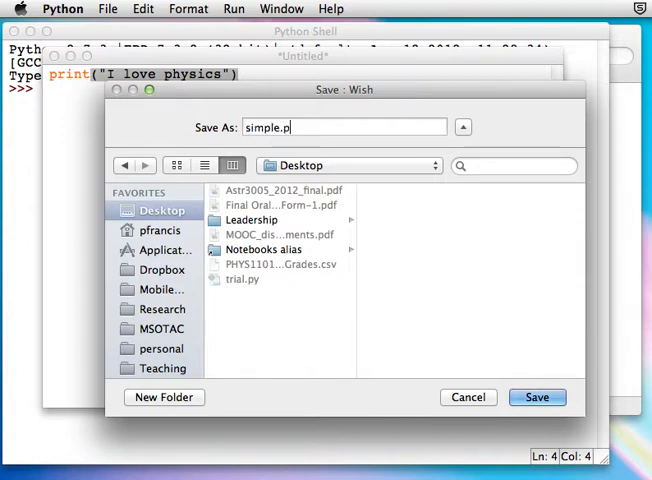
text(y)
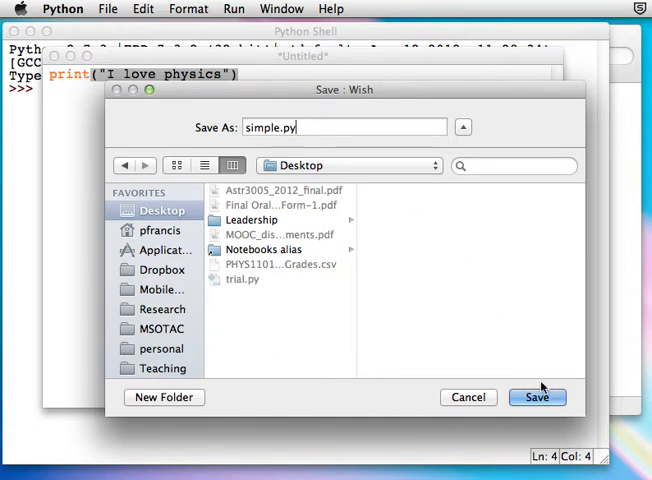
click(536, 396)
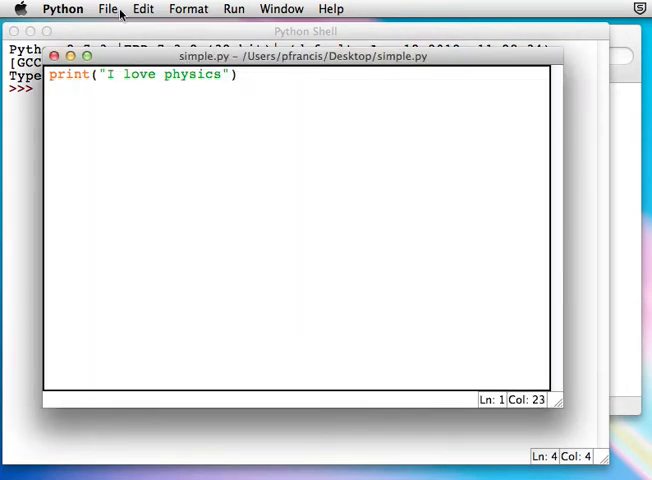
Run simple.py with Run Module and return to IDLE to see the shell output
click(234, 8)
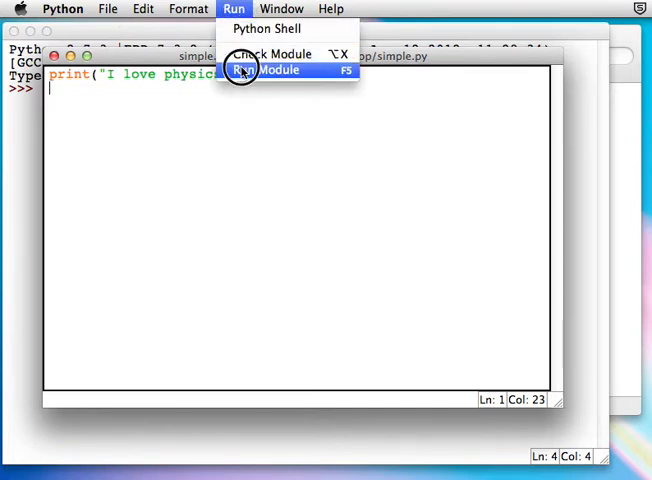
click(268, 68)
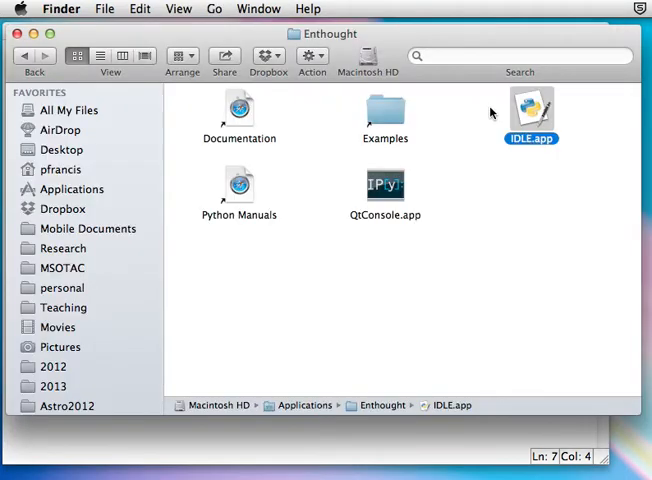
double_click(532, 108)
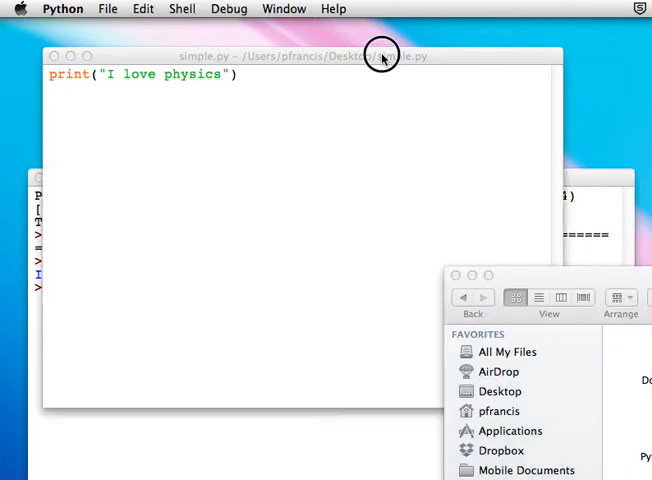
Write the comment '# This is a simple program' above the print line, fixing the typo
click(382, 56)
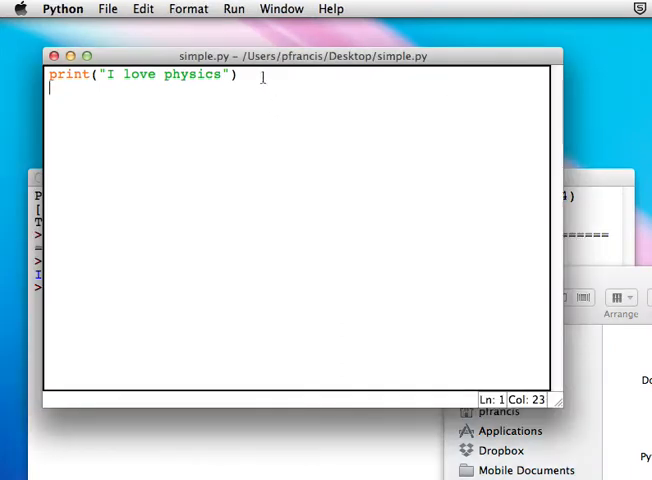
click(48, 76)
text(#)
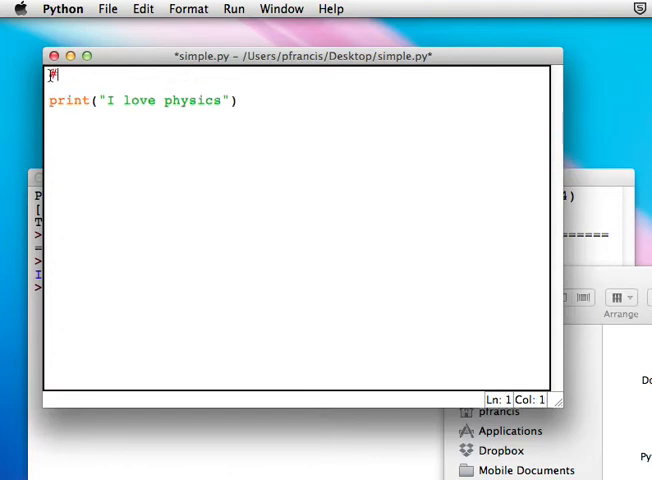
text(This is a s1)
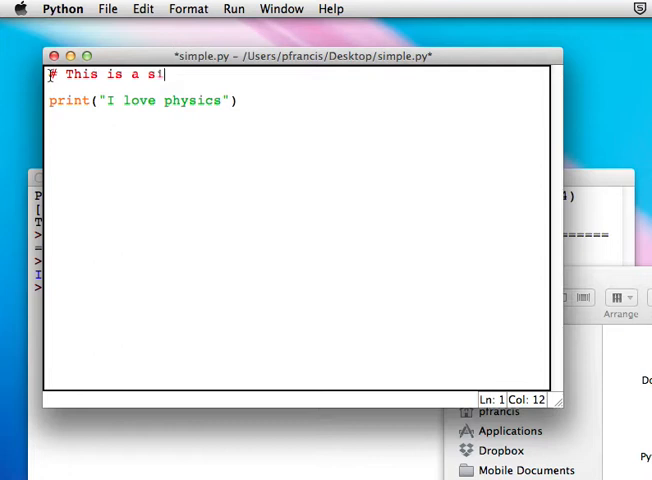
text(mple program)
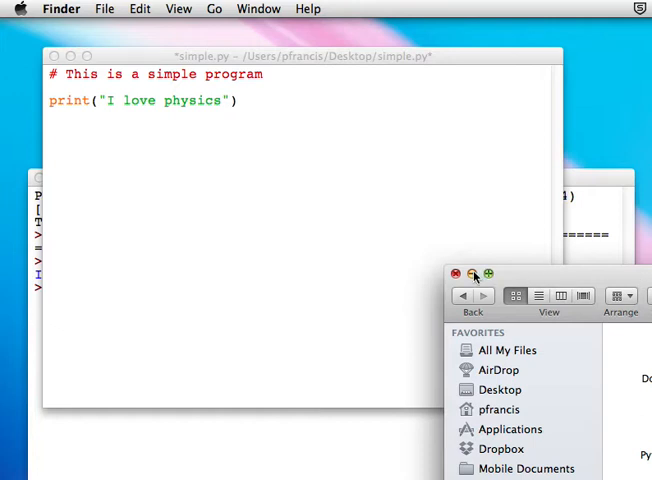
click(454, 272)
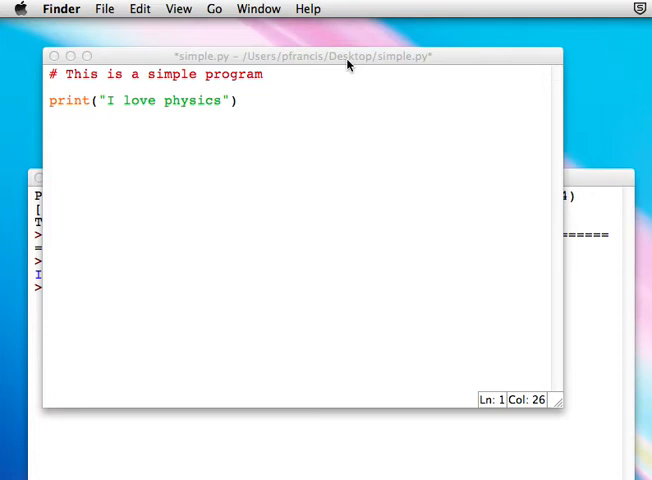
mouse_move(100, 76)
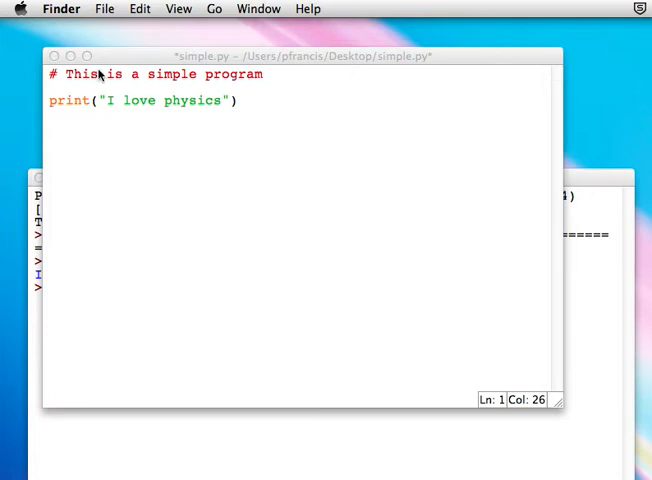
mouse_move(56, 86)
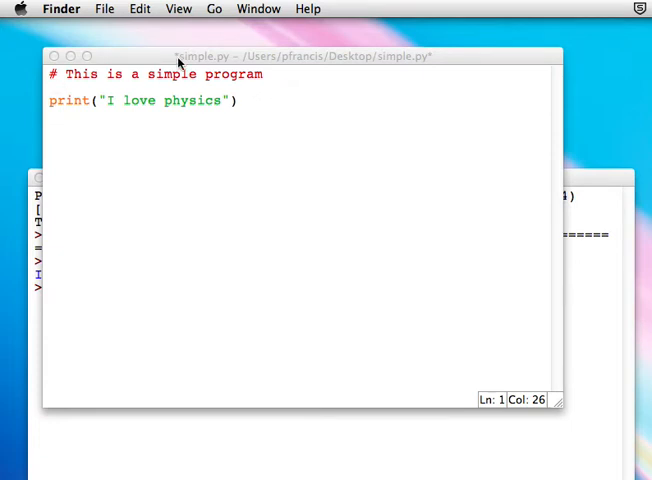
mouse_move(86, 132)
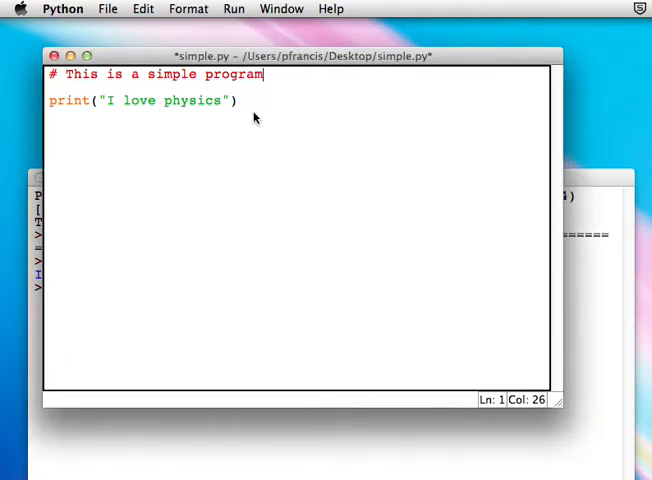
After a blank line below the print statement, add a = 2 and b = 3
click(240, 100)
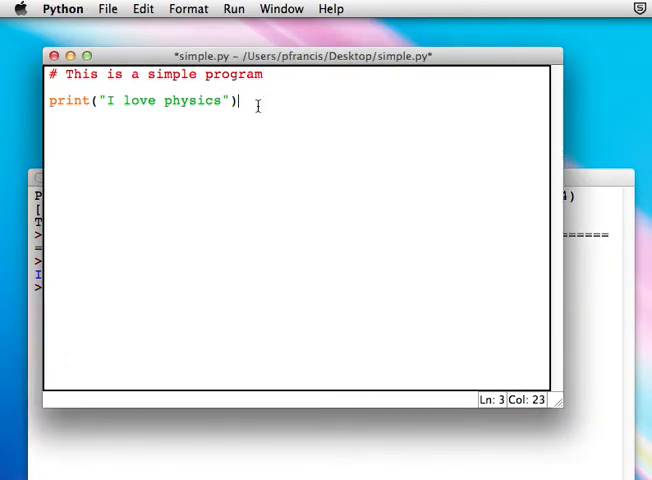
key(Return)
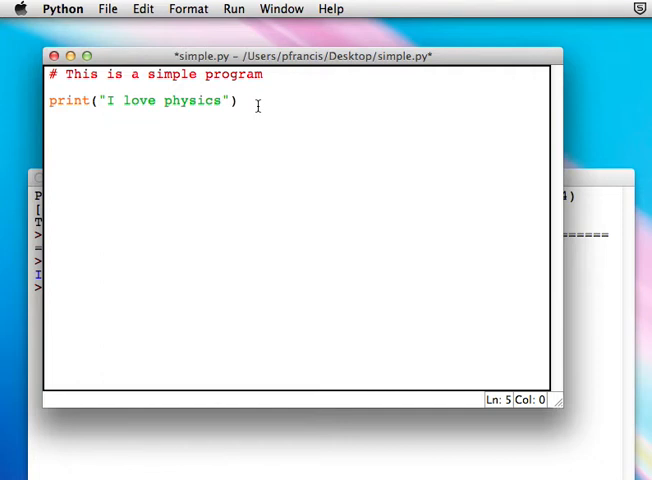
key(Return)
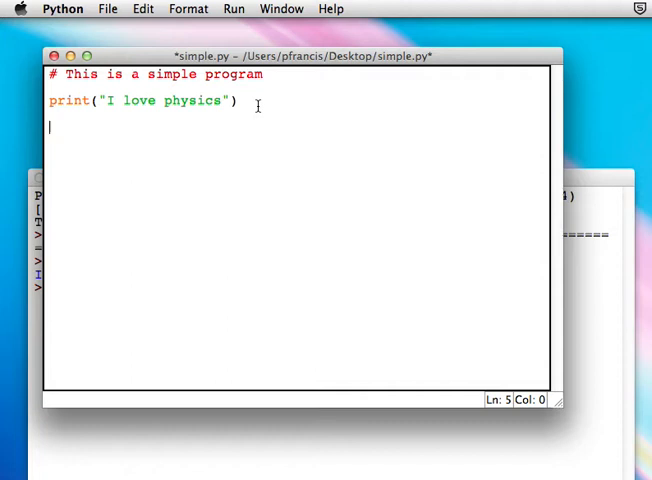
text(a)
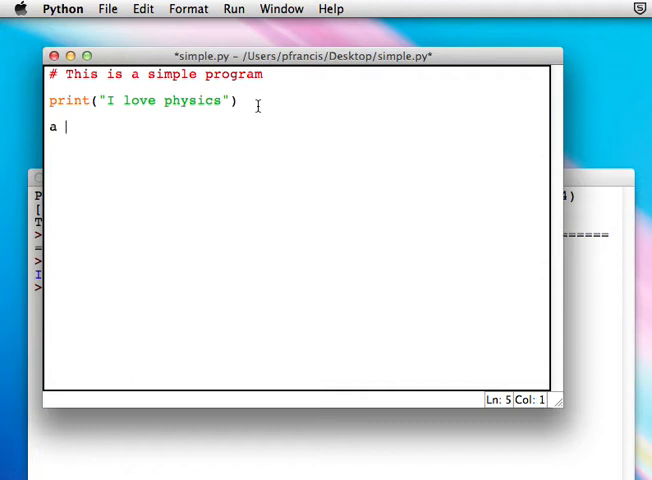
text(= 2)
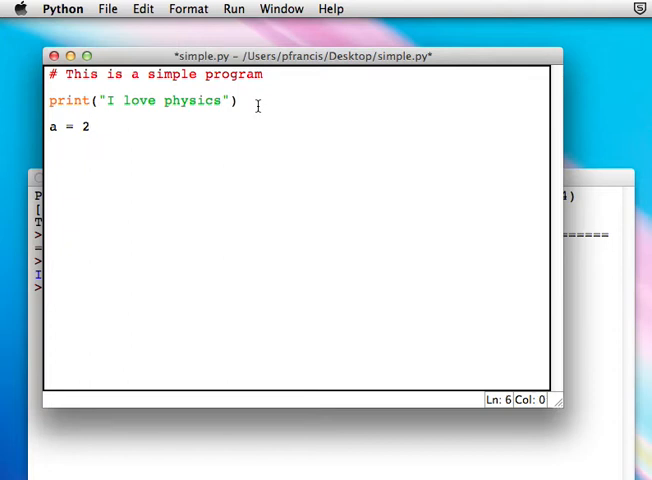
text(b =)
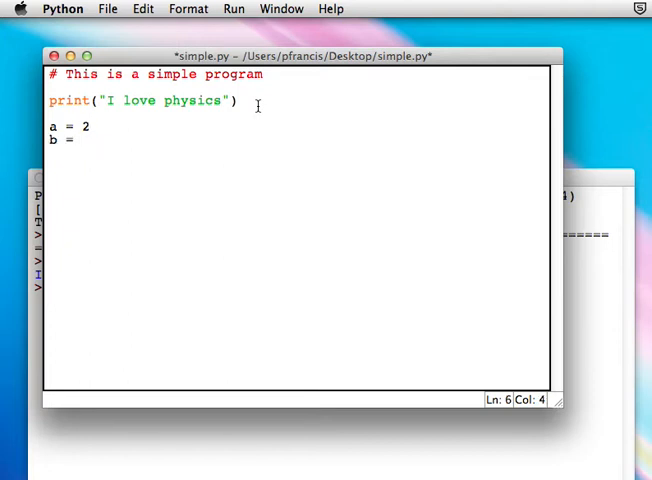
text(3)
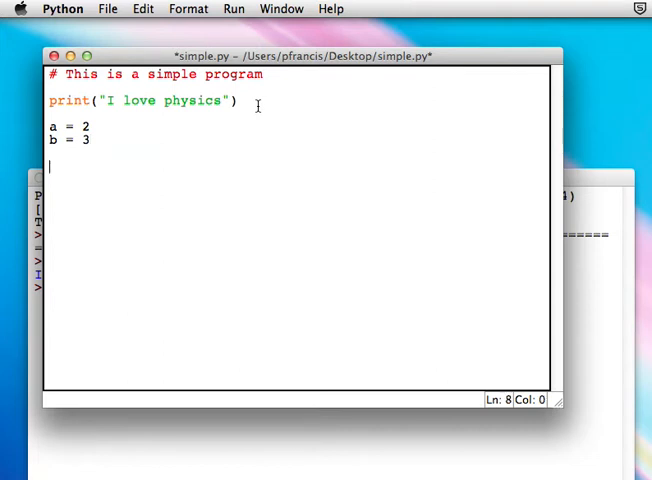
Add c = a + b, replacing the initially typed name sum with c
text(sum = a + b)
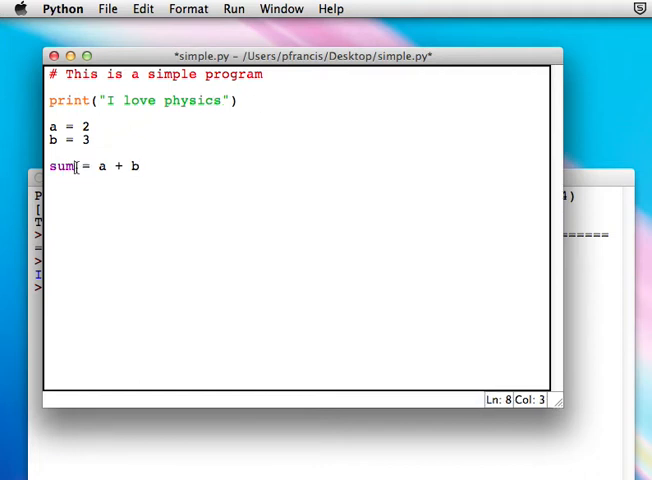
key(backspace)
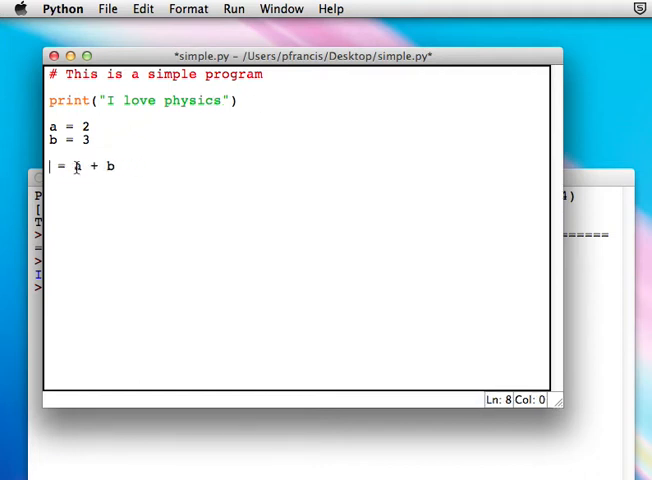
text(c)
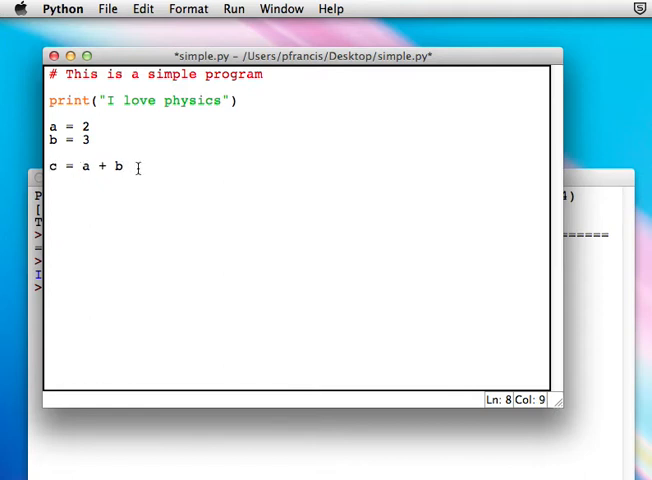
key(Return)
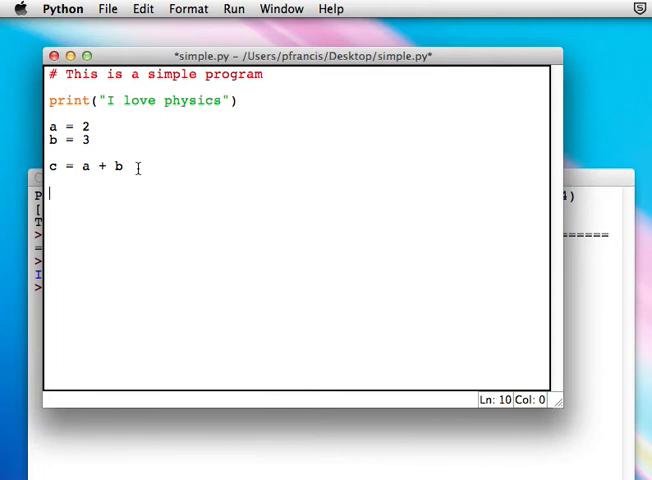
End the script with the line print(c)
text(print()
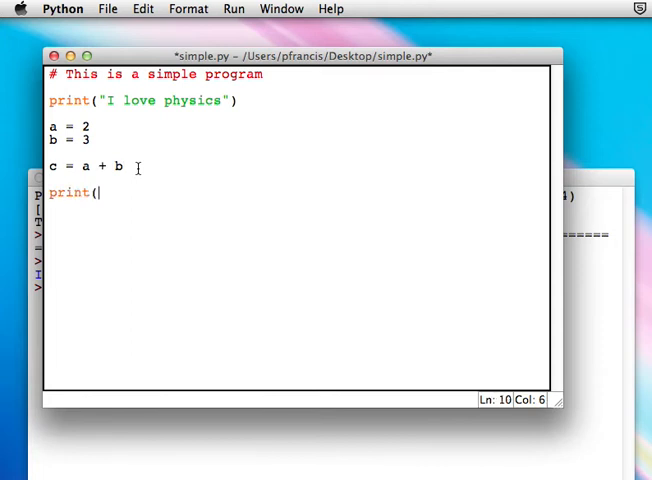
text(c))
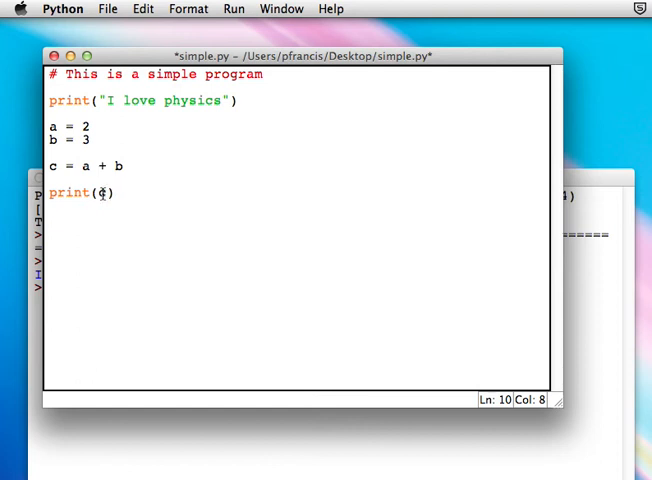
text(c)
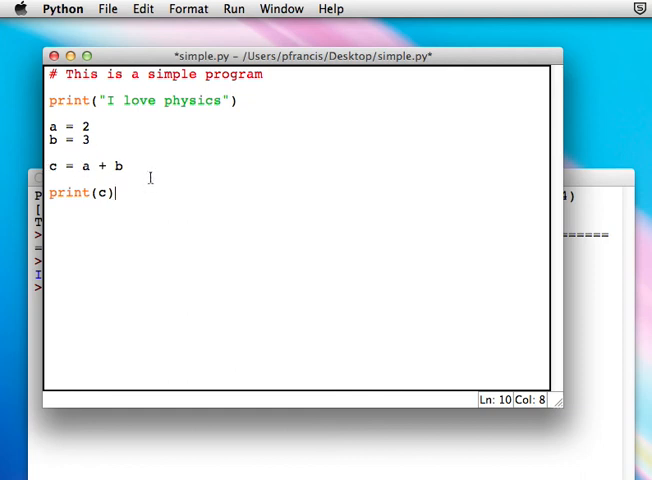
mouse_move(108, 8)
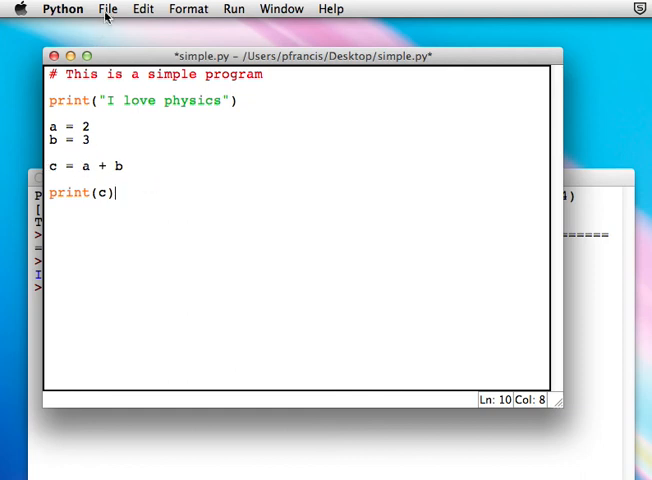
Save simple.py with its comment, variables and print(c) line
click(108, 8)
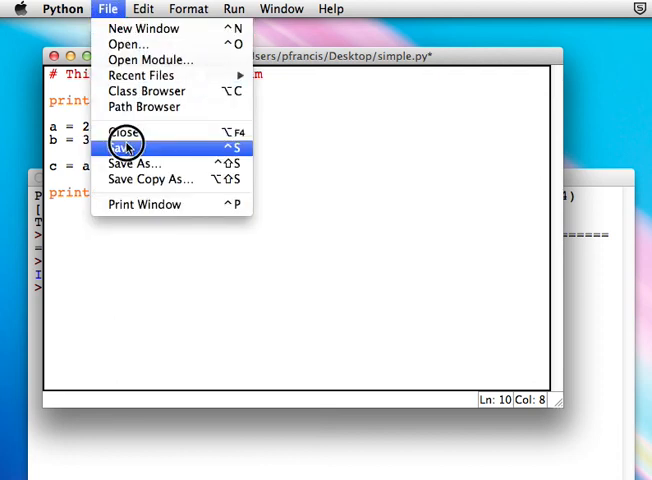
click(124, 144)
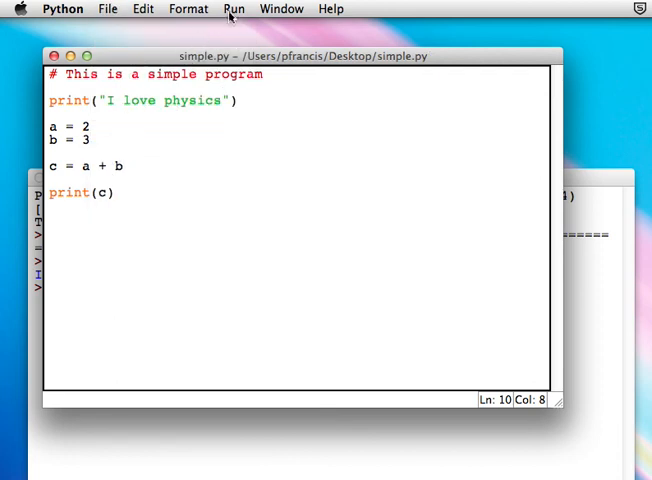